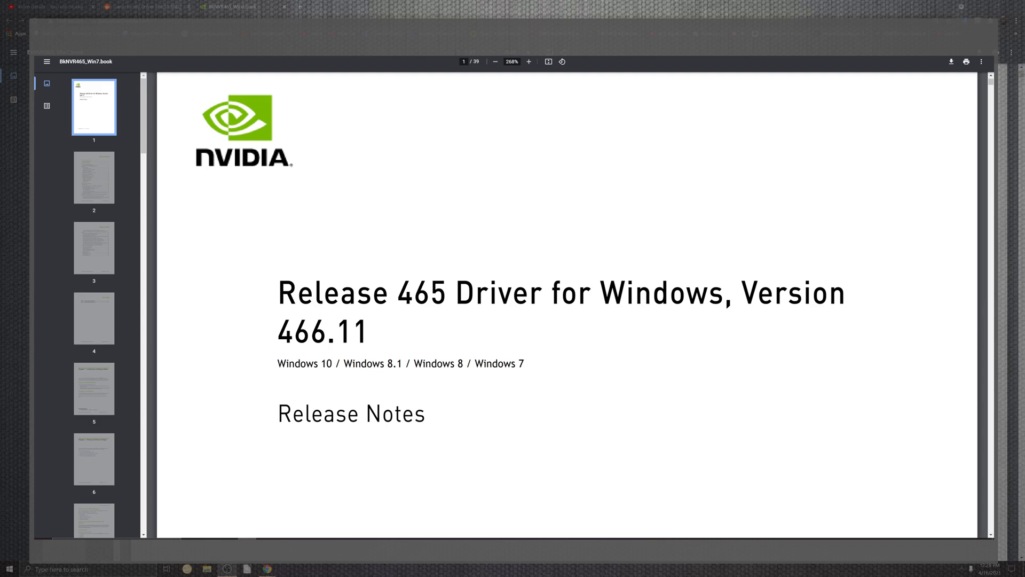
Read down the 466.11 Reddit post through the Game Ready fixes and open issues.
{"action": "left_click", "coordinate": [138, 6]}
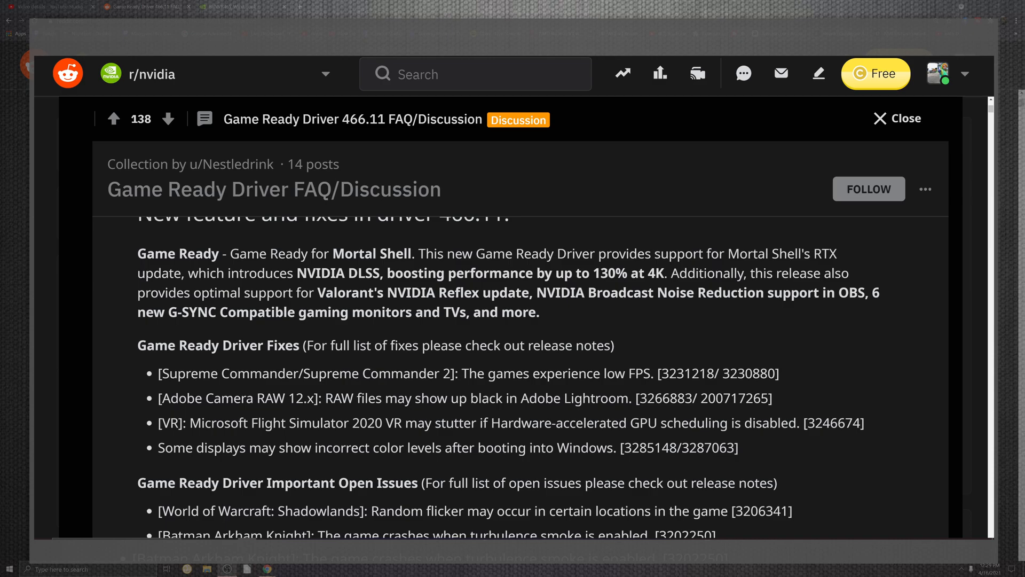
{"action": "scroll", "scroll_direction": "down", "scroll_amount": 3}
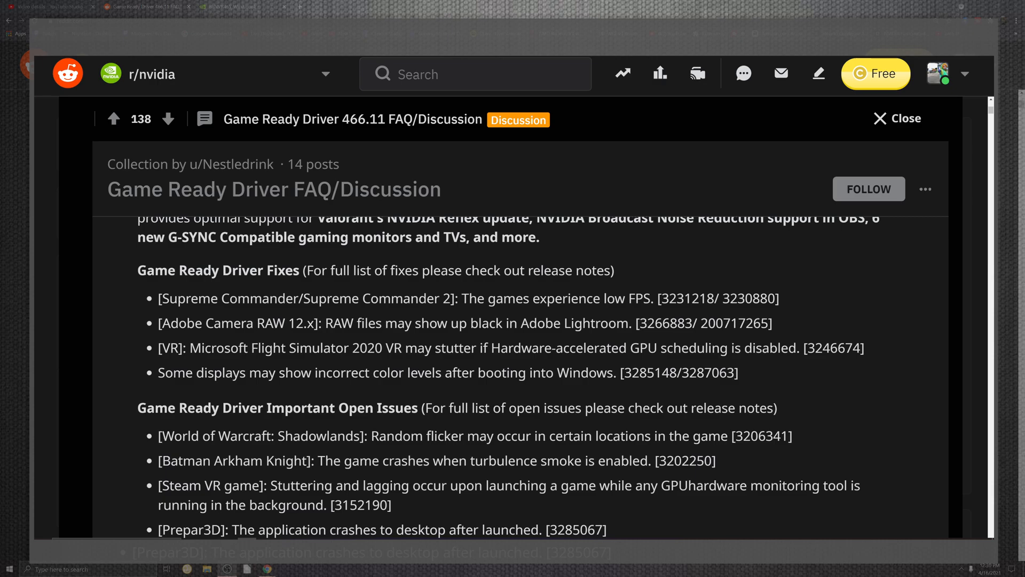
{"action": "scroll", "scroll_direction": "down", "scroll_amount": 3}
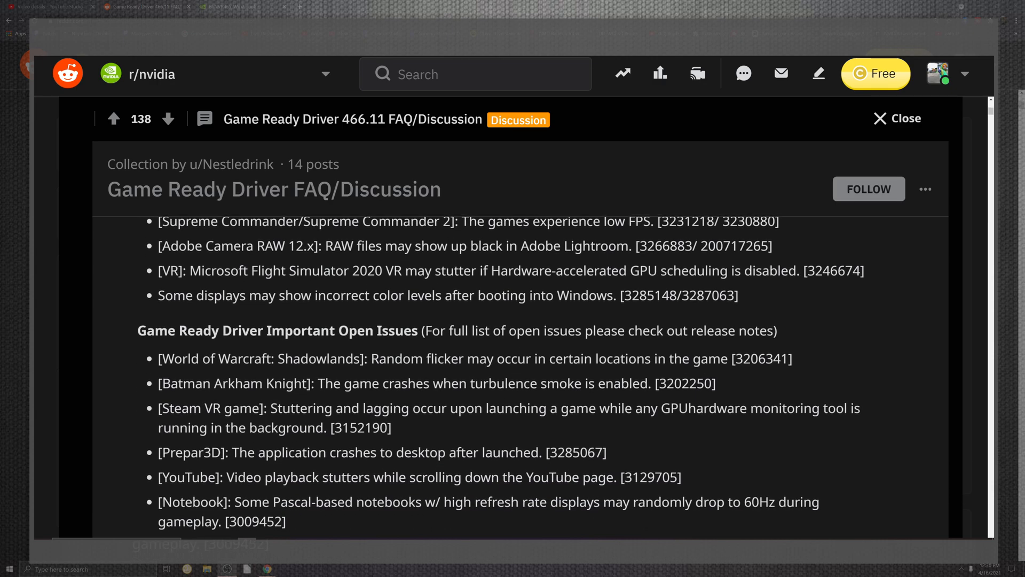
Scroll past the Notebook open issue to the Driver Downloads and Tools heading.
{"action": "scroll", "scroll_direction": "down", "scroll_amount": 3}
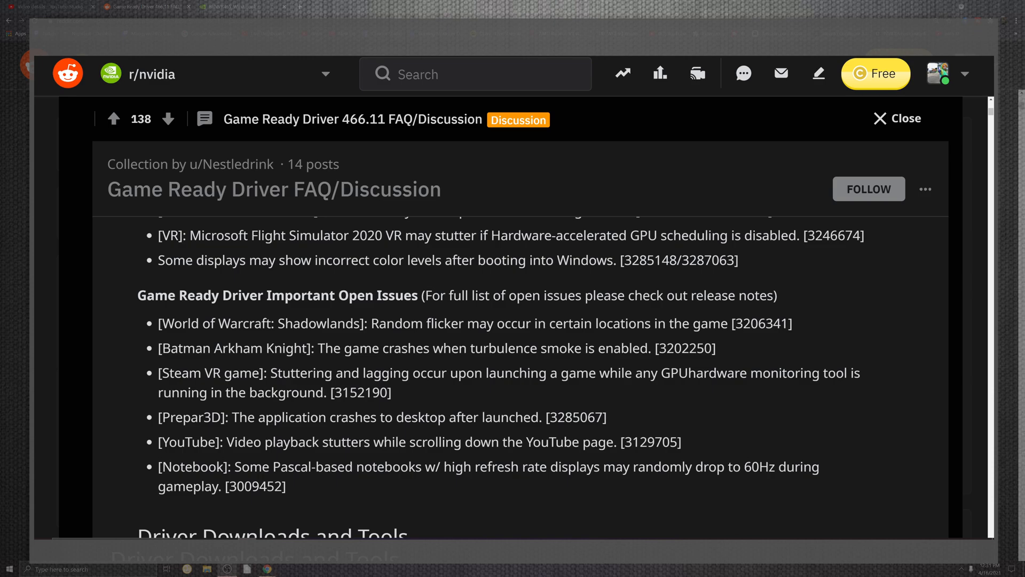
{"action": "scroll", "scroll_direction": "down", "scroll_amount": 3}
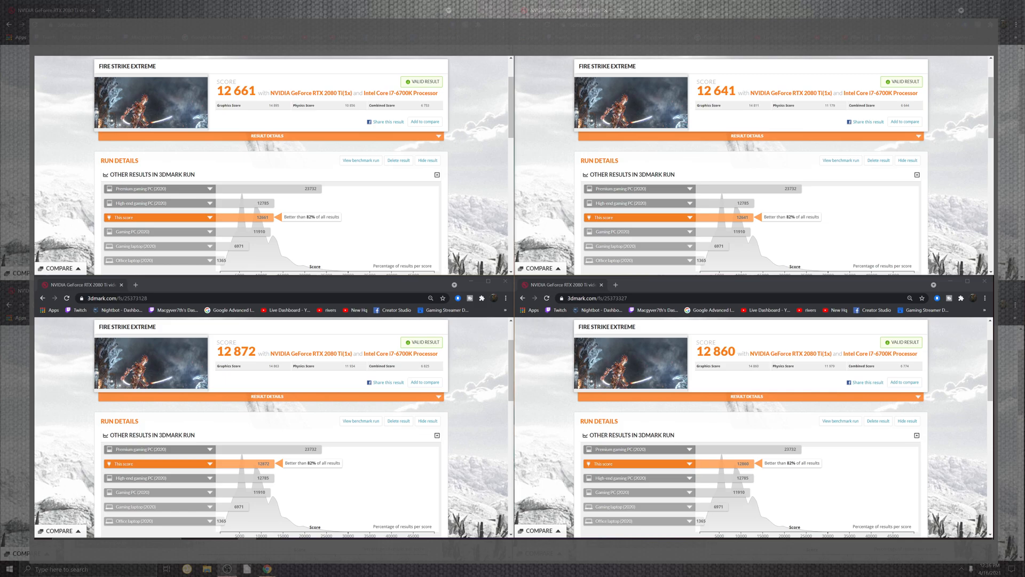
Highlight the 12,661 top-left run's Graphics Score in the four-window 3DMark grid.
{"action": "double_click", "coordinate": [259, 105]}
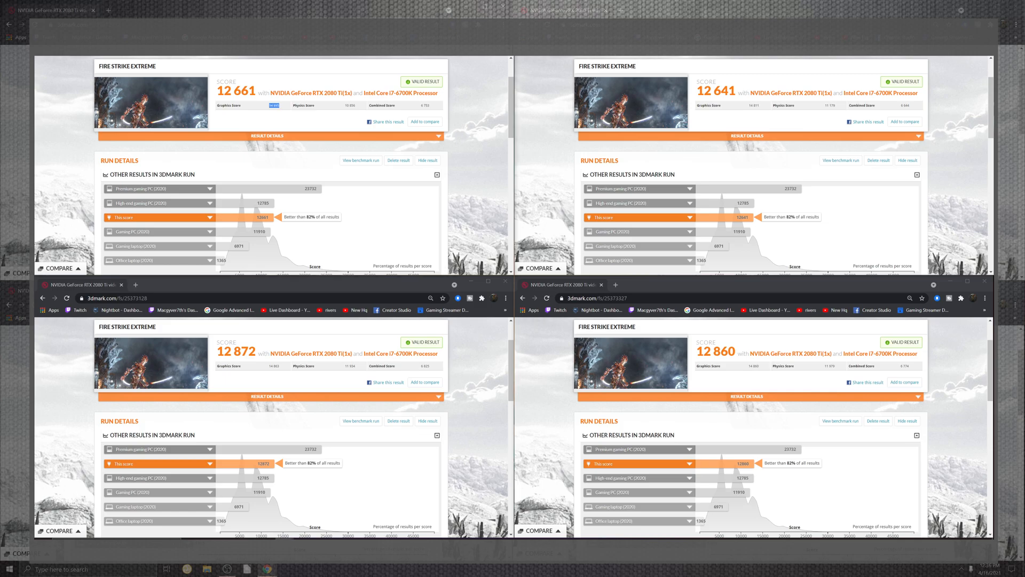